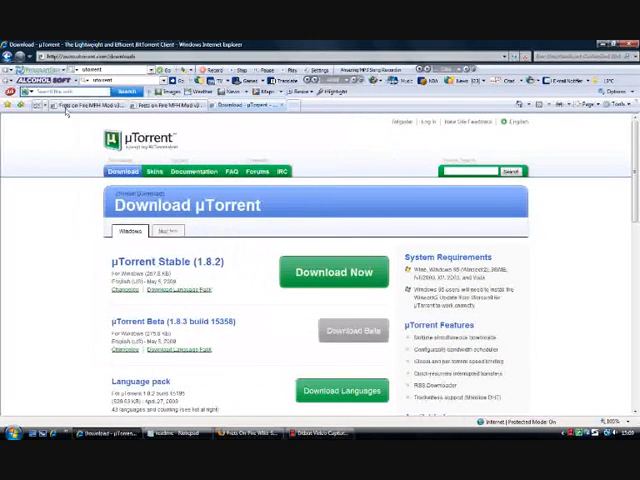
mouse_move(30, 268)
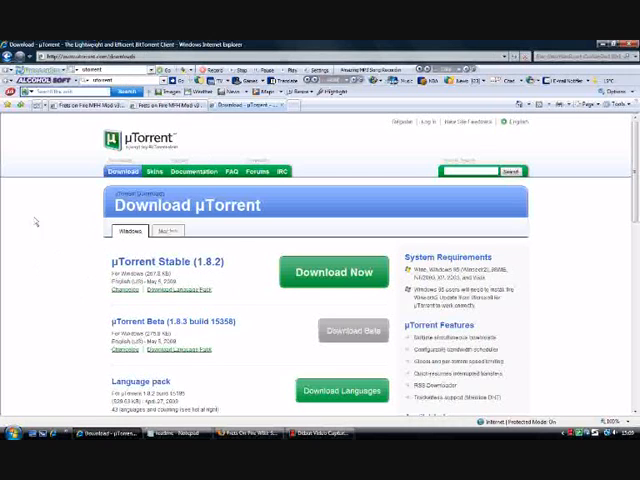
mouse_move(85, 277)
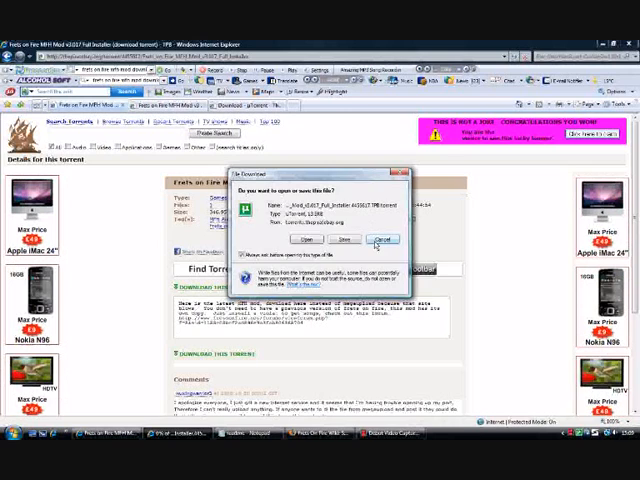
Dismiss the File Download prompt for the MFH Mod v3.017 Full Installer torrent.
click(382, 239)
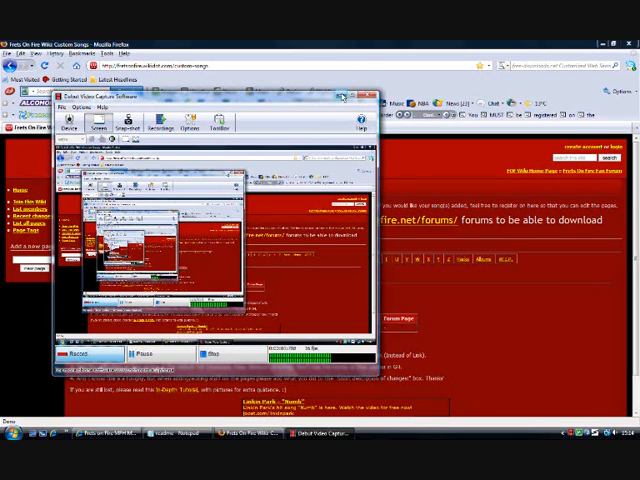
Open the wiki's Song List - M page and scroll down to the Muse entries.
click(367, 99)
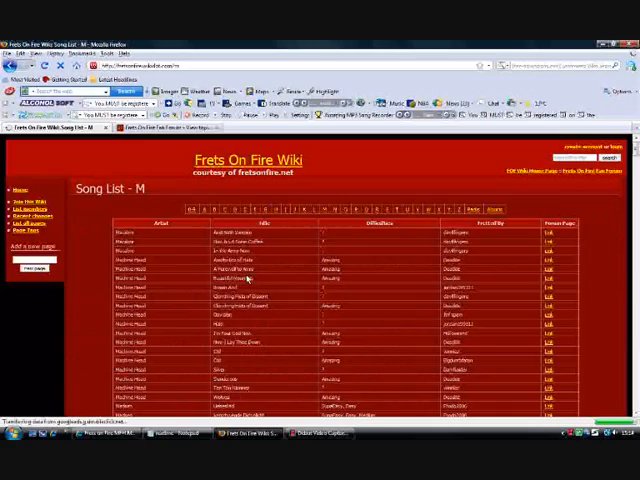
scroll(down, 3)
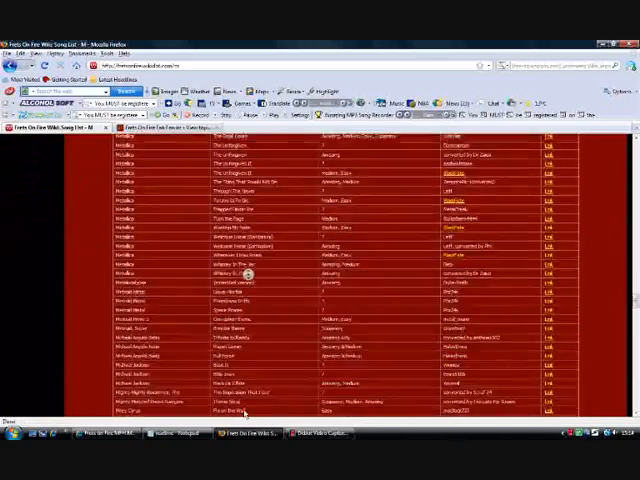
scroll(down, 3)
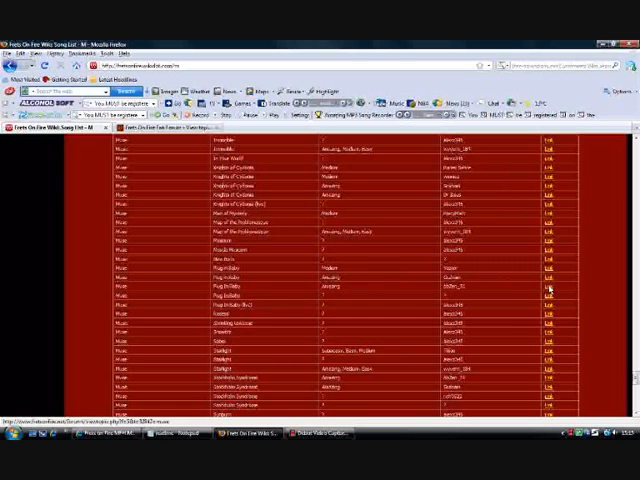
Open the fan forum topic hosting the Plug In Baby download link.
click(548, 291)
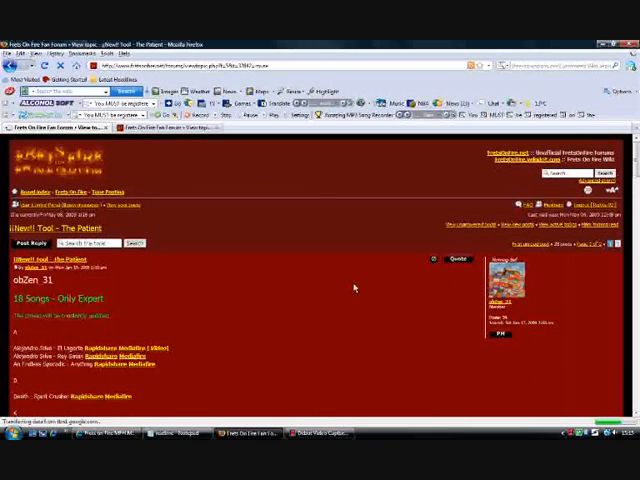
mouse_move(222, 300)
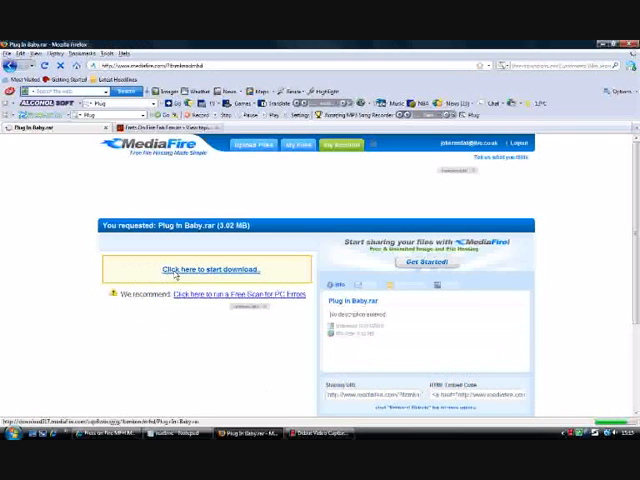
Download Plug In Baby.rar from MediaFire and open it with WinRAR.
click(210, 269)
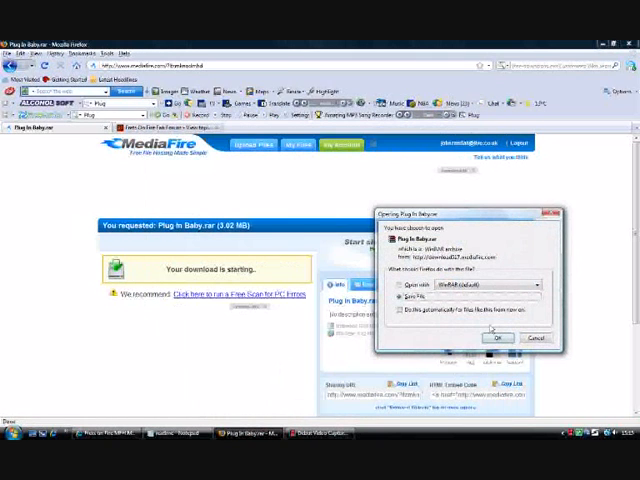
click(499, 336)
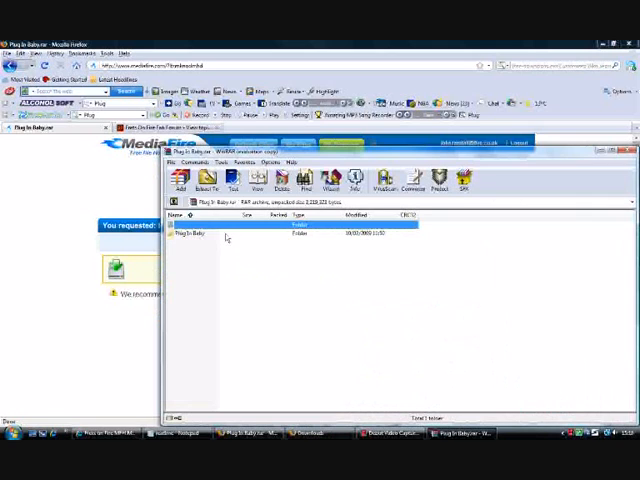
Open the archive's Plug In Baby folder, select its files, and extract them.
double_click(192, 233)
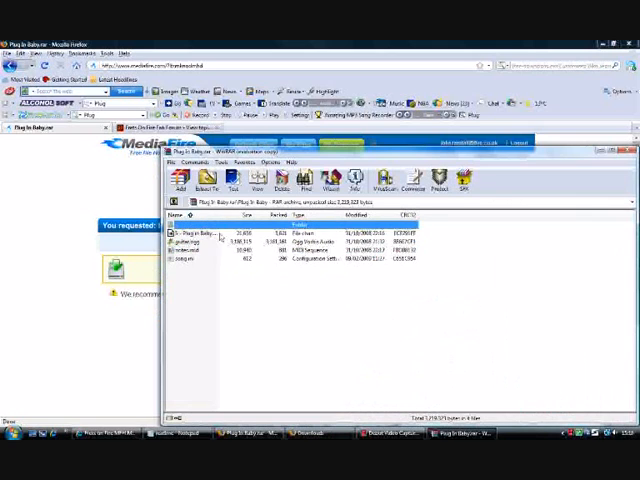
click(200, 230)
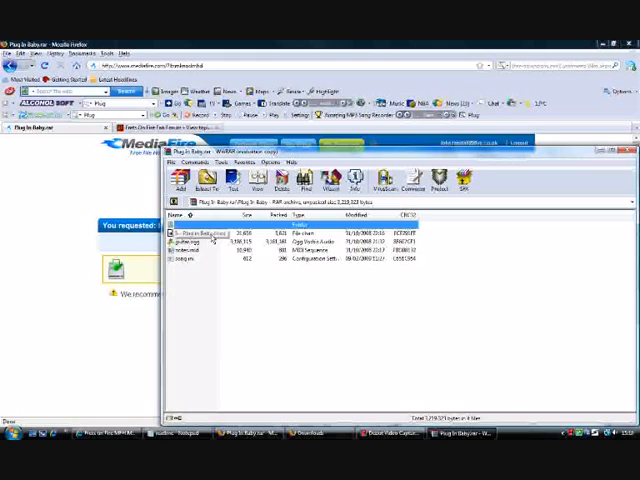
click(210, 234)
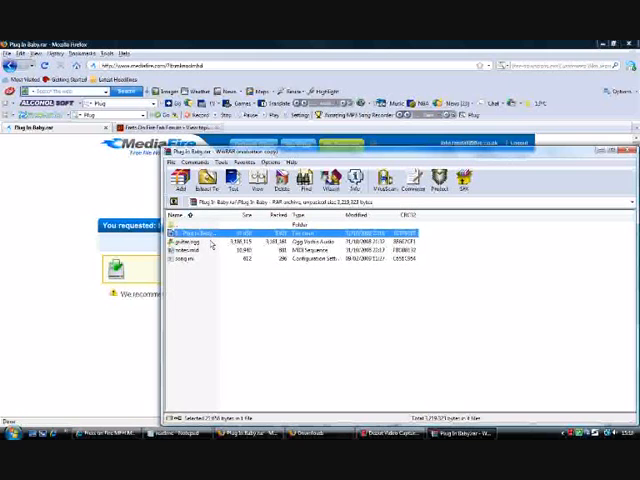
click(200, 242)
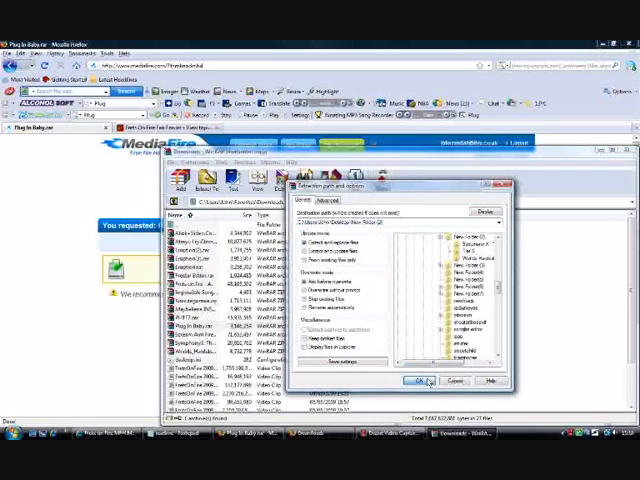
click(419, 380)
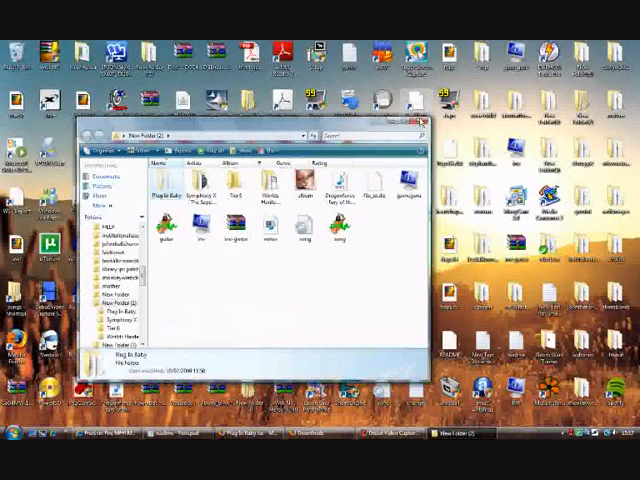
Close the extracted songs window and open Program Files (x86) on Local Disk (C:).
click(10, 432)
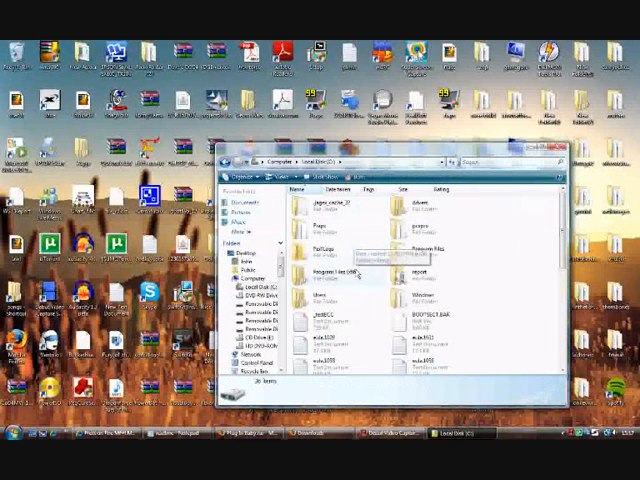
double_click(330, 272)
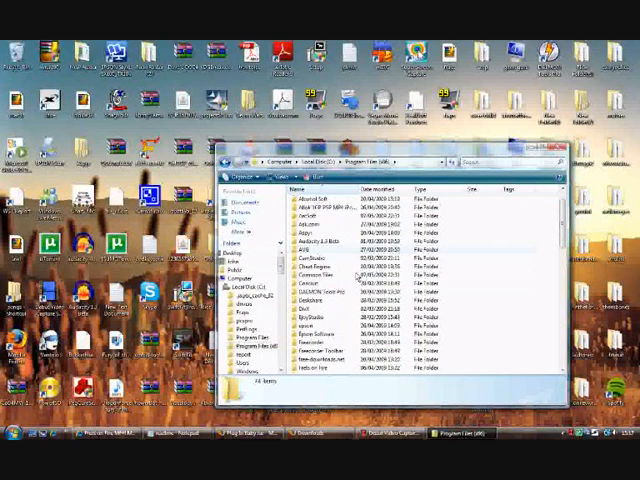
scroll(down, 3)
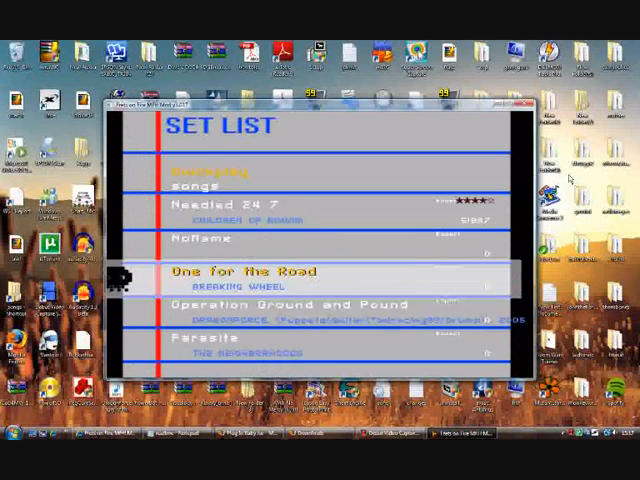
Scroll through the Frets on Fire song set list.
scroll(down, 3)
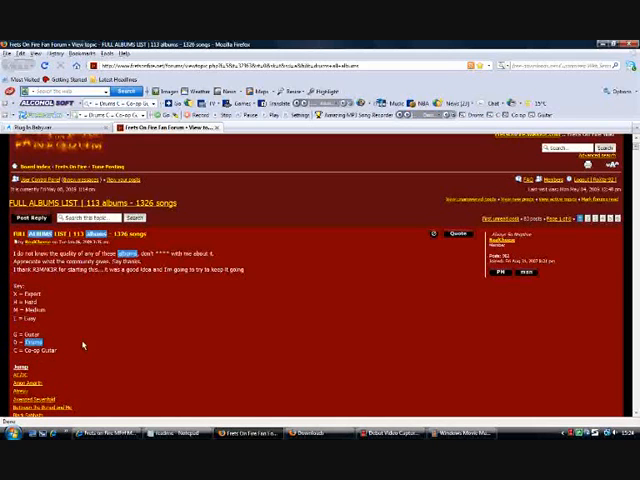
scroll(down, 3)
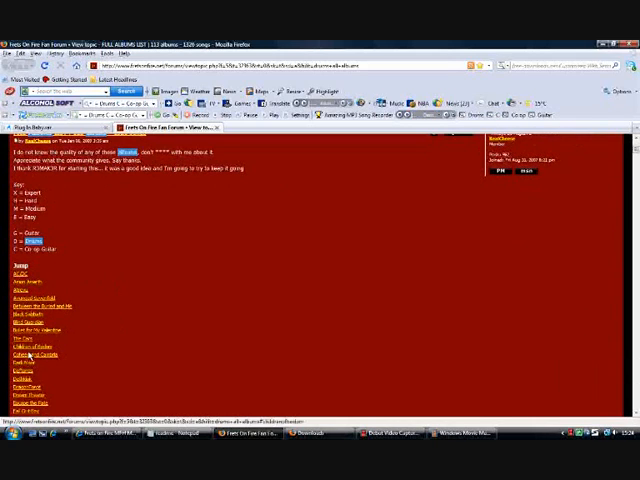
scroll(down, 3)
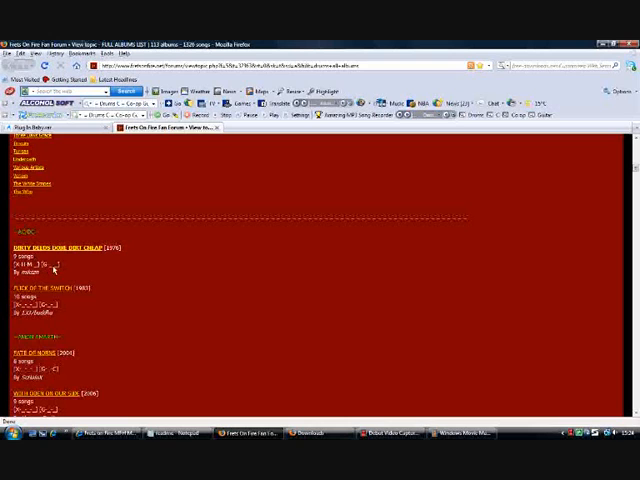
scroll(down, 3)
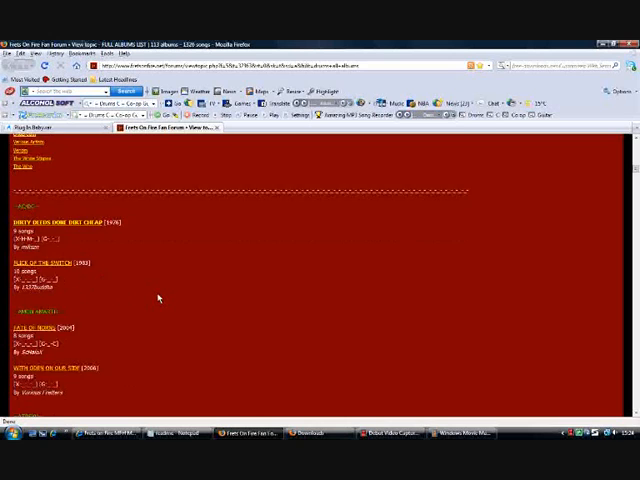
scroll(down, 3)
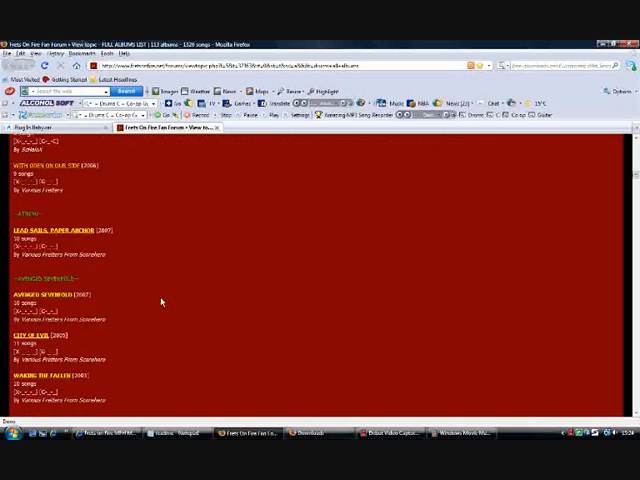
scroll(down, 3)
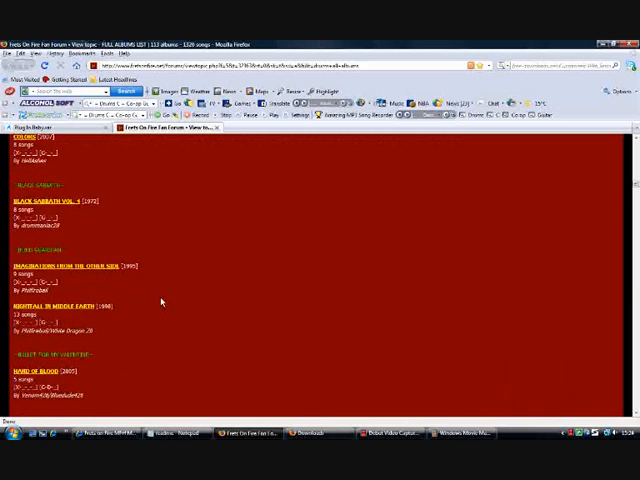
scroll(down, 3)
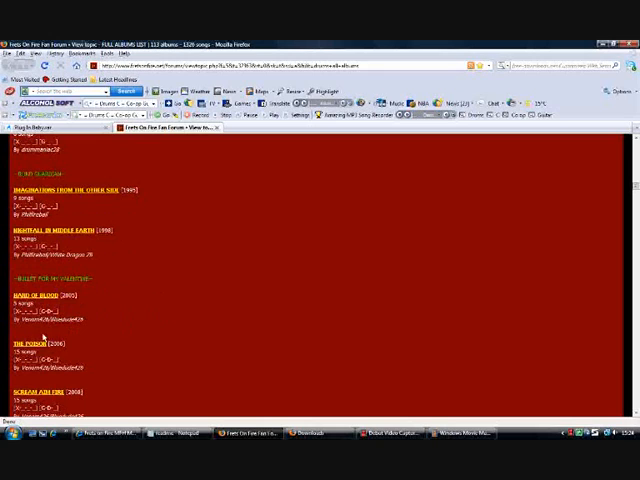
scroll(down, 3)
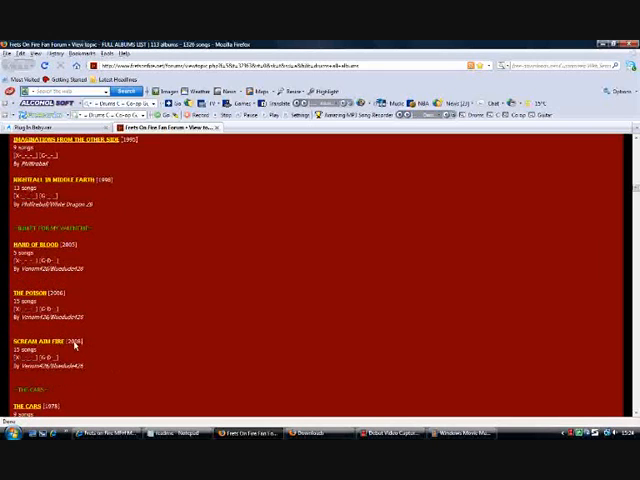
scroll(down, 3)
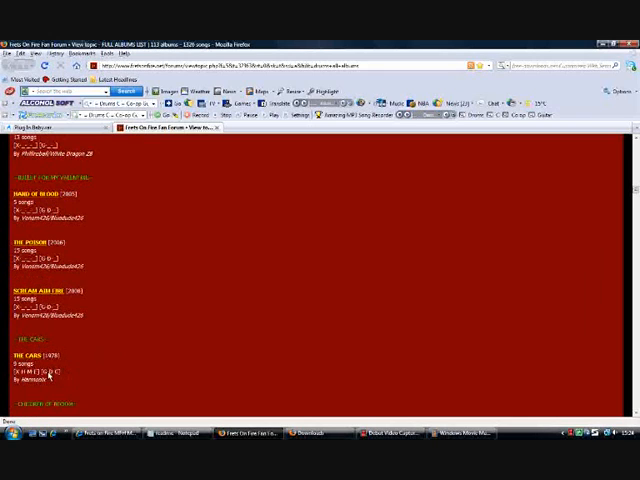
scroll(down, 3)
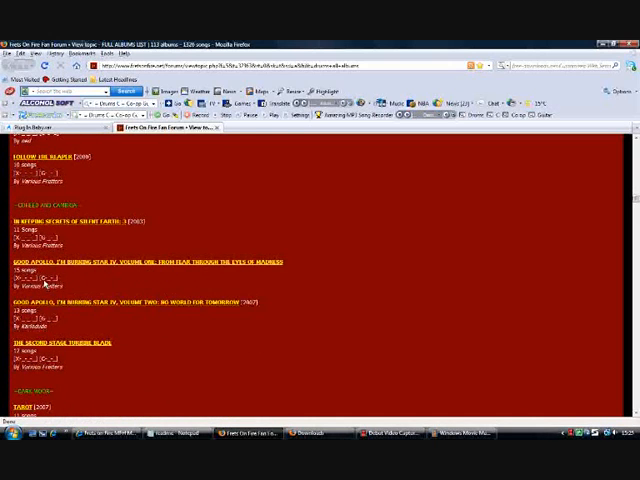
scroll(down, 3)
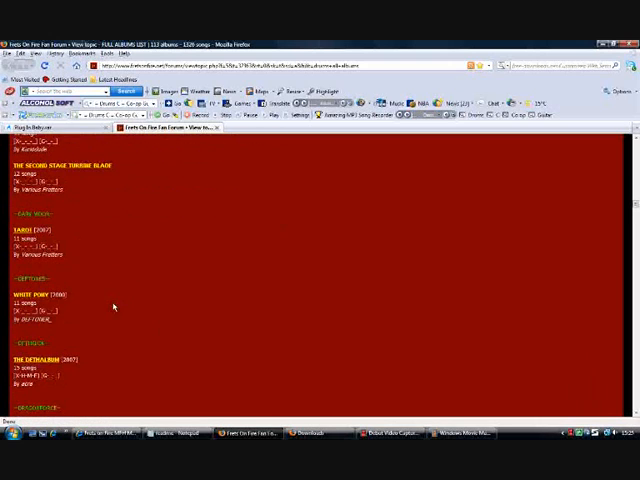
scroll(down, 3)
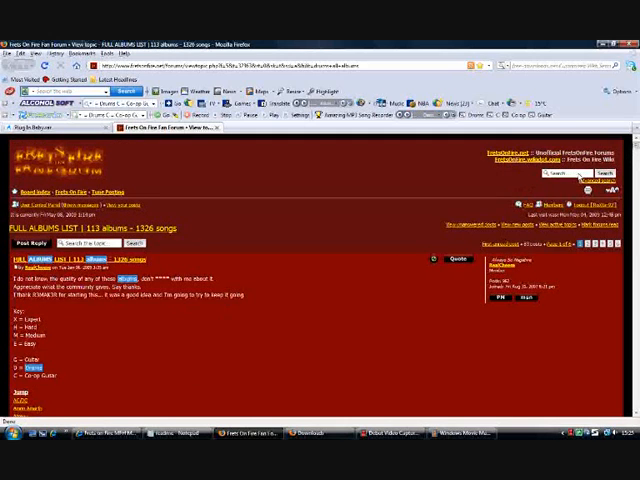
scroll(down, 3)
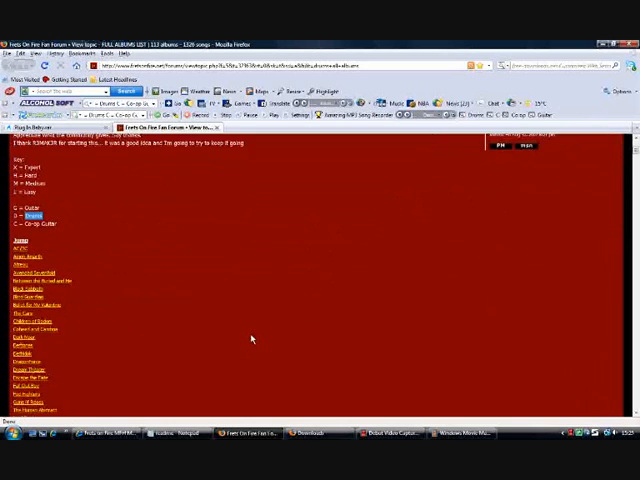
scroll(up, 3)
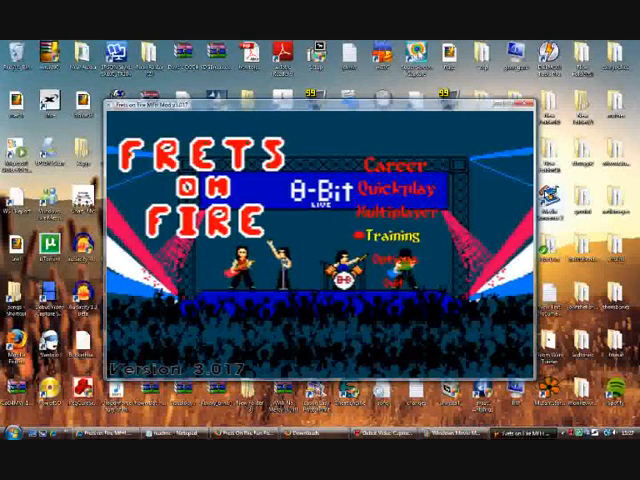
Set the game theme to Rock Band 2 via Options > Theme Settings.
key(up)
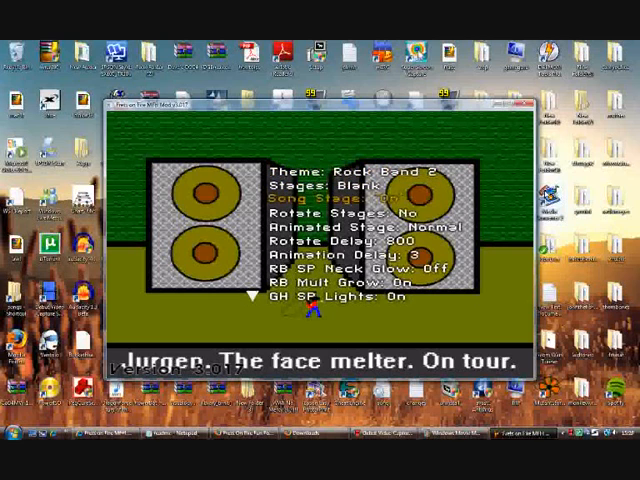
scroll(down, 3)
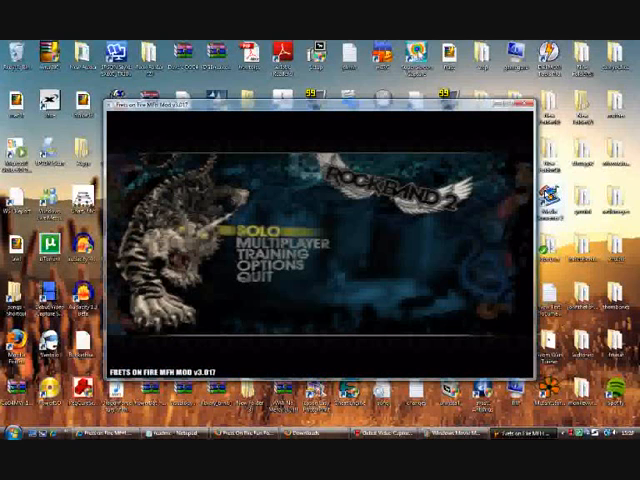
In MFH Mod settings, set Enable Jurgen to Yes and Jurgen Player to Both.
key(down)
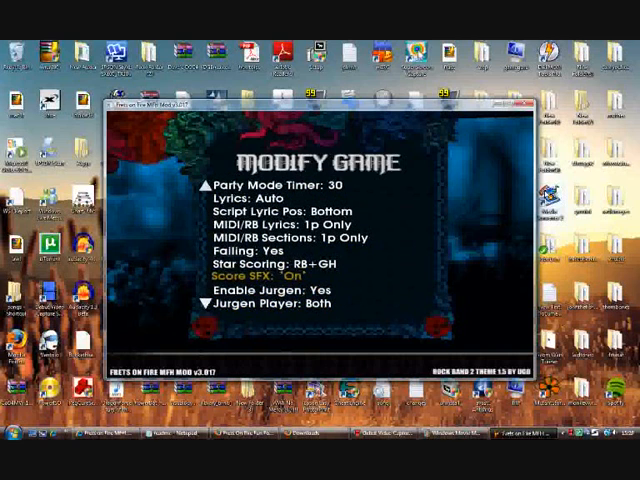
key(Down)
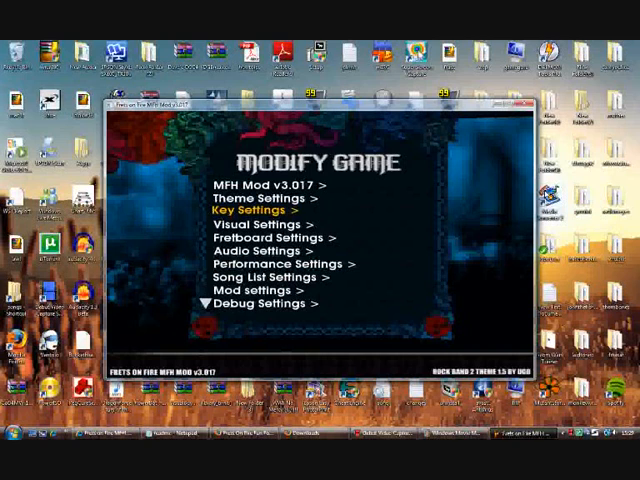
Open Key Settings and bind P1 Fret #1 to a joystick #1 button.
click(263, 210)
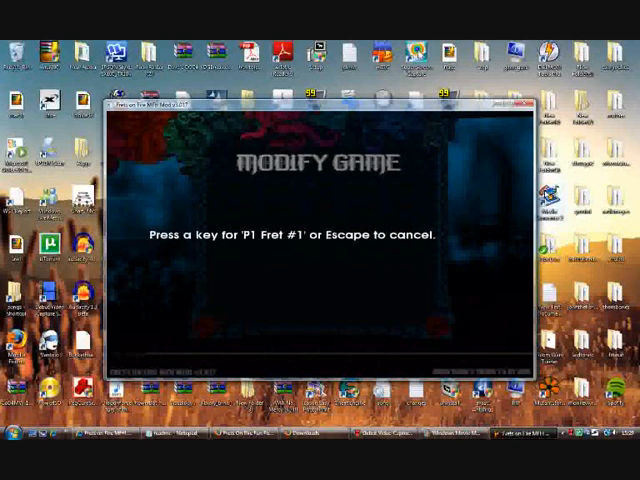
key(a)
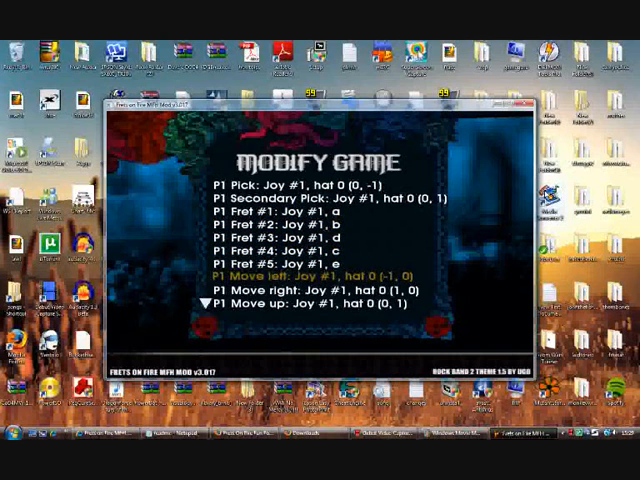
scroll(down, 3)
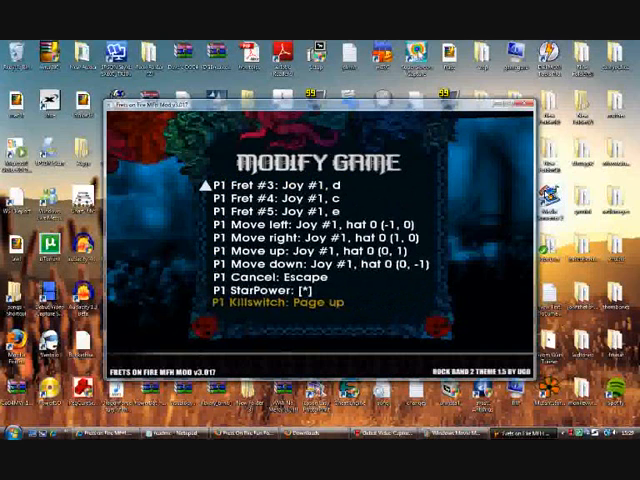